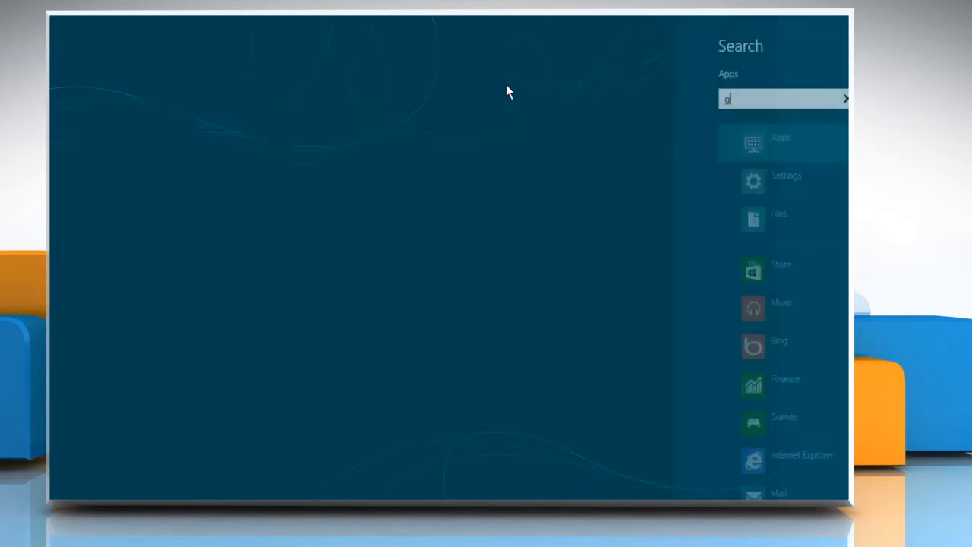
Search the Start screen apps for 'gpedit.msc' to show the gpedit result
{"action": "type", "text": "pedit.msc"}
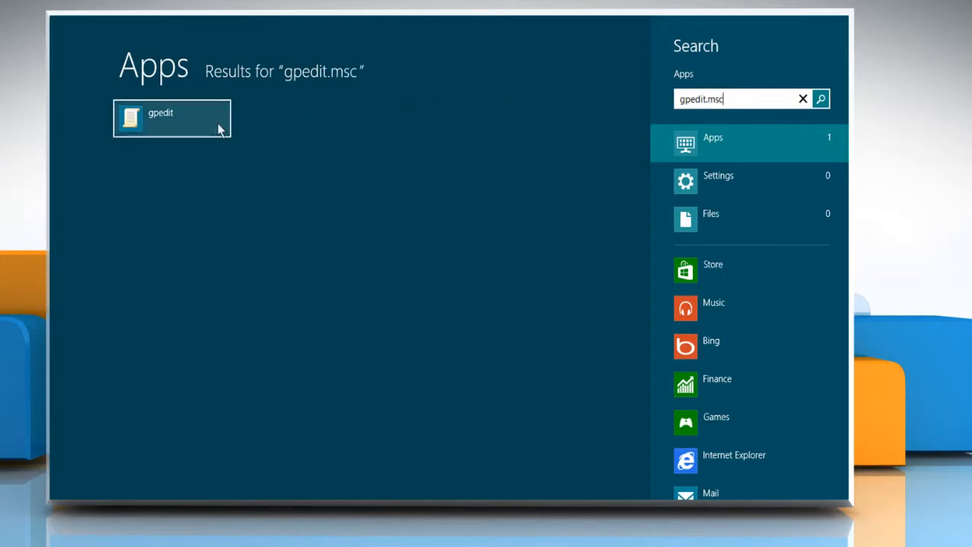
{"action": "mouse_move", "coordinate": [194, 131]}
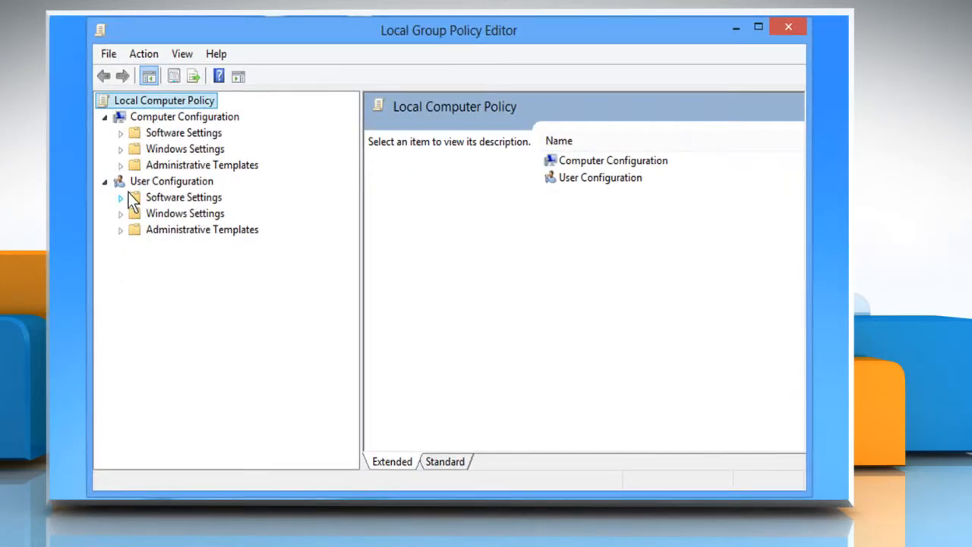
{"action": "mouse_move", "coordinate": [142, 234]}
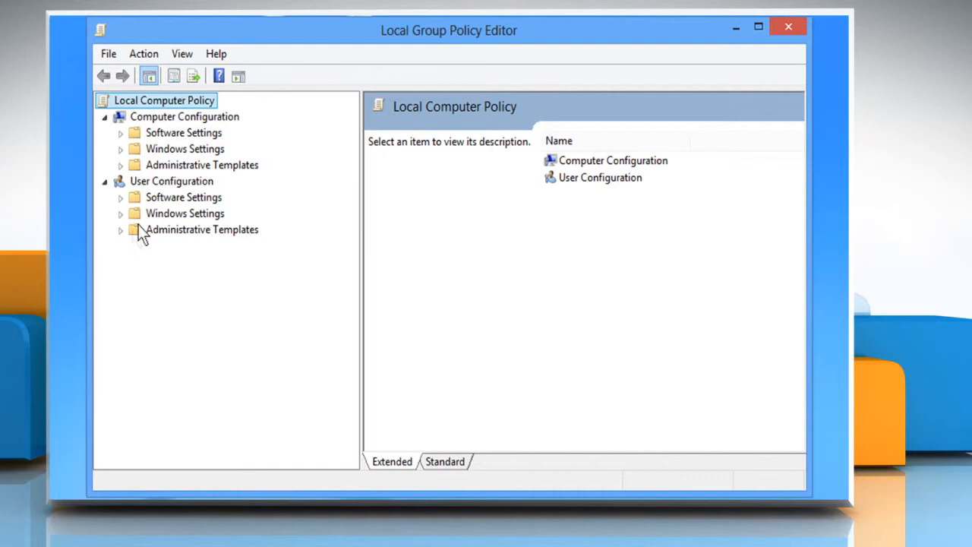
Browse User Configuration > Administrative Templates > Start Menu and Taskbar down to Turn off taskbar thumbnails
{"action": "left_click", "coordinate": [122, 230]}
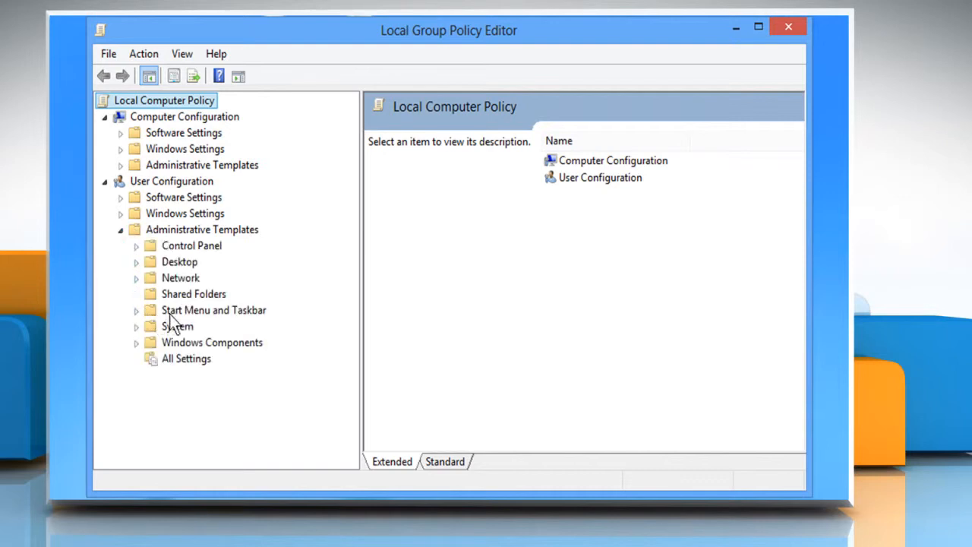
{"action": "left_click", "coordinate": [213, 310]}
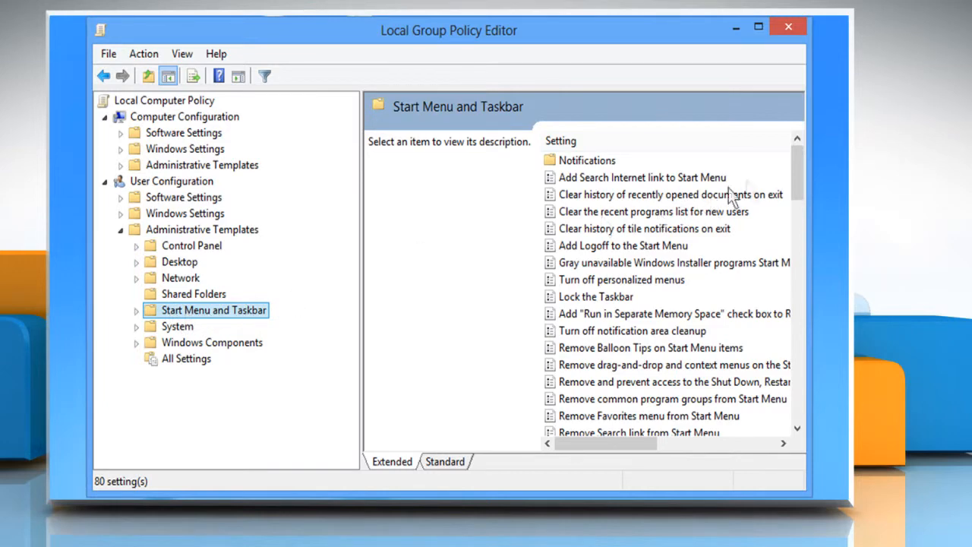
{"action": "scroll", "scroll_direction": "down", "scroll_amount": 3}
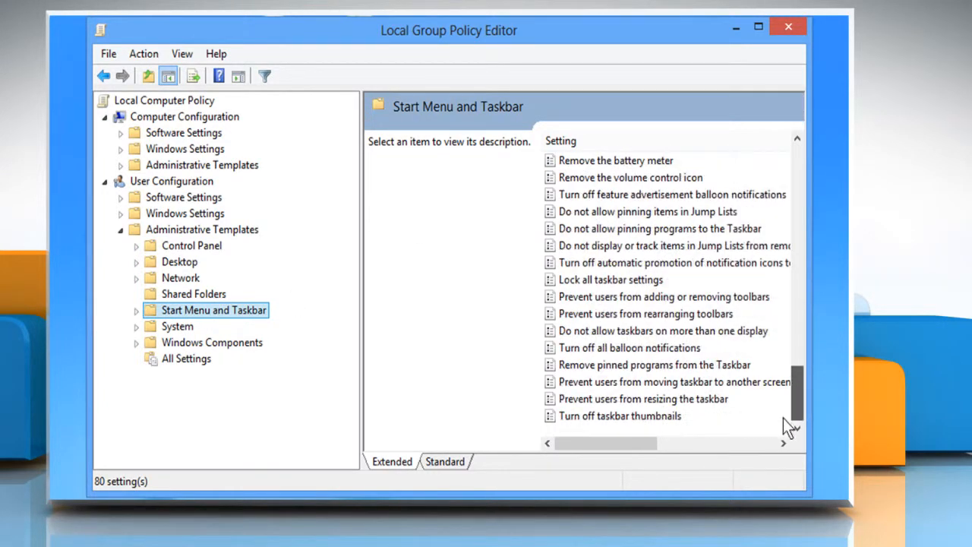
{"action": "mouse_move", "coordinate": [604, 427]}
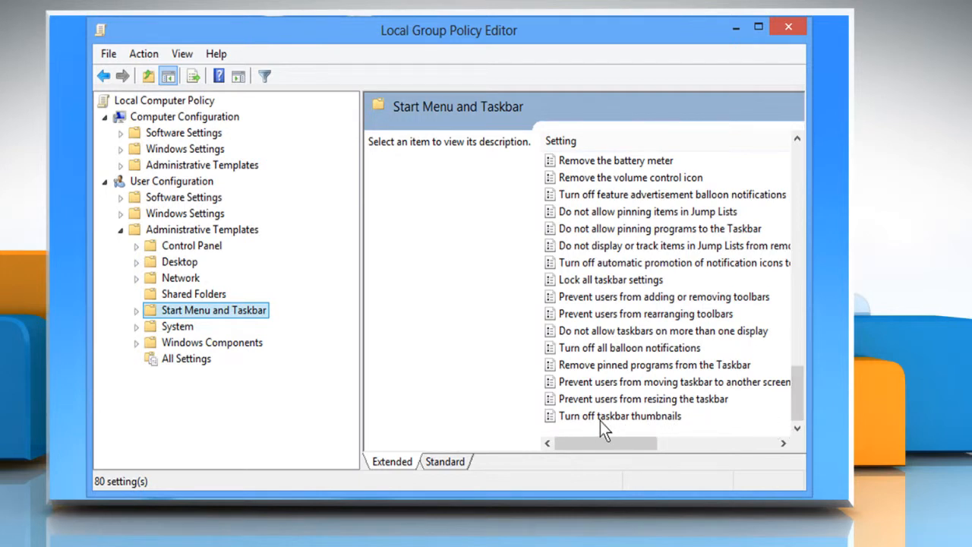
Set 'Turn off taskbar thumbnails' to Disabled, confirm with OK, and close the editor
{"action": "double_click", "coordinate": [619, 416]}
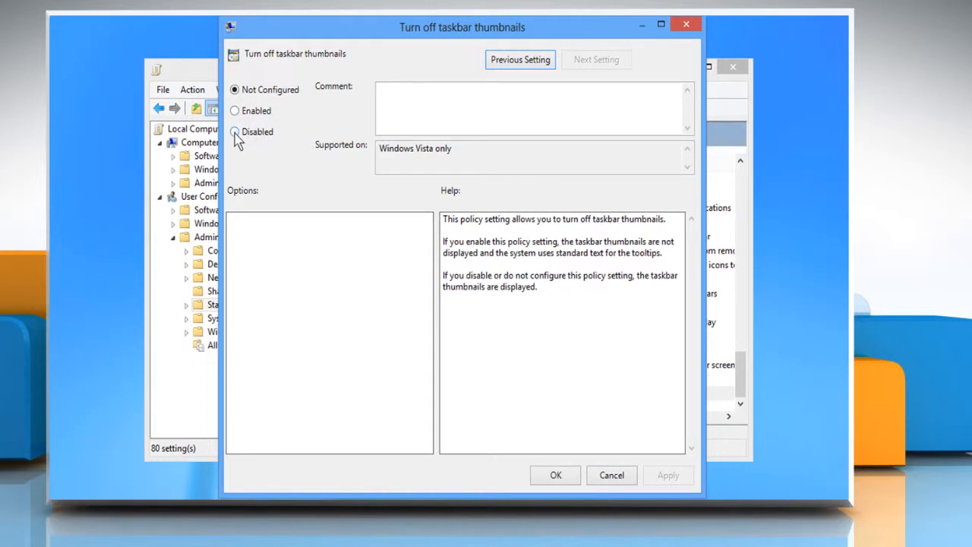
{"action": "left_click", "coordinate": [234, 131]}
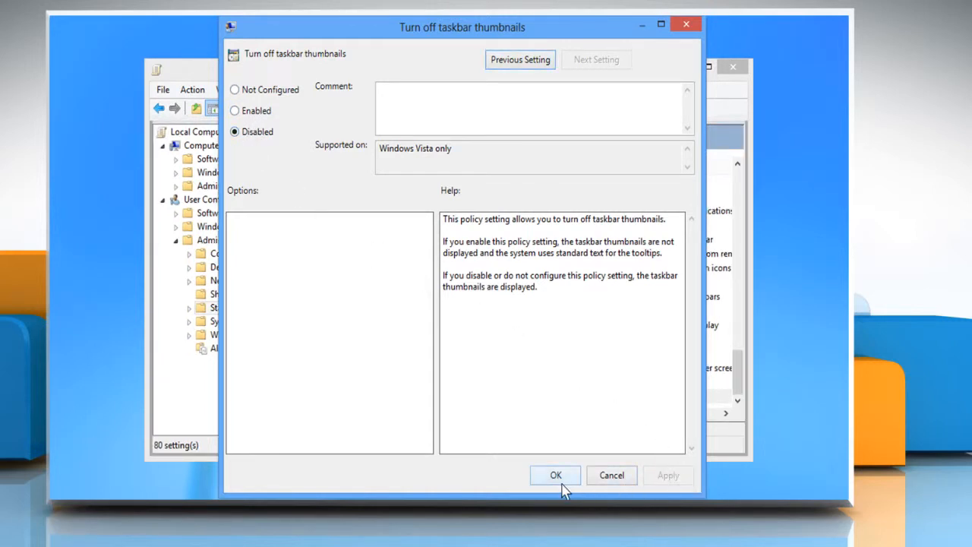
{"action": "left_click", "coordinate": [556, 474]}
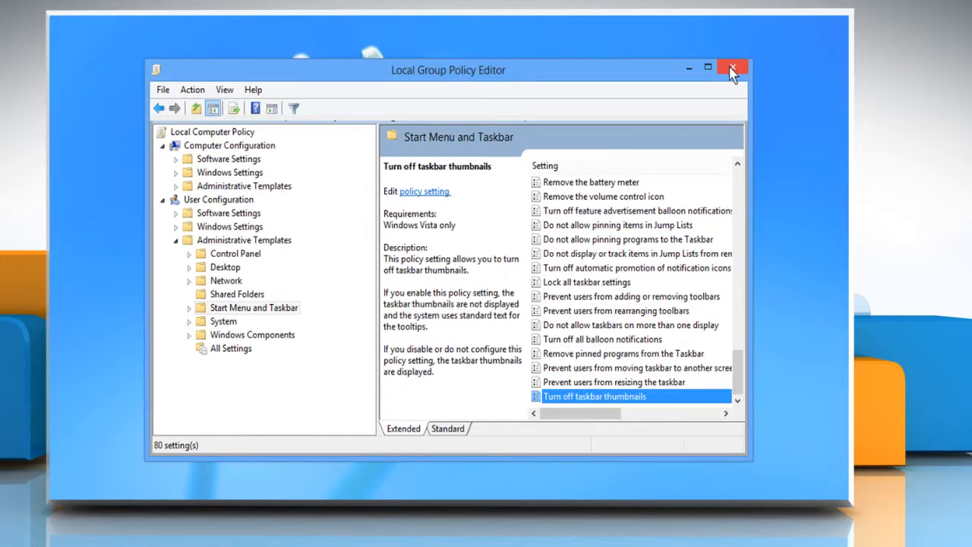
{"action": "left_click", "coordinate": [732, 67]}
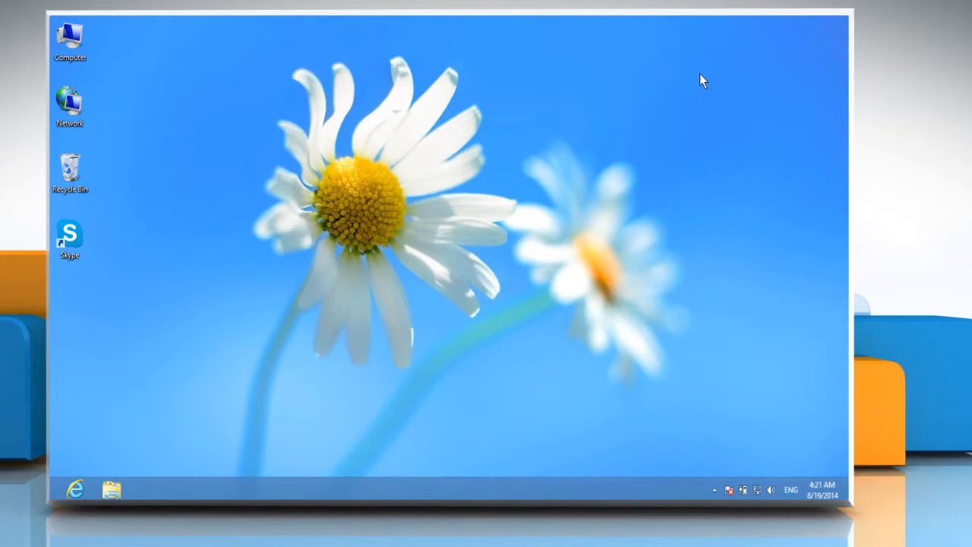